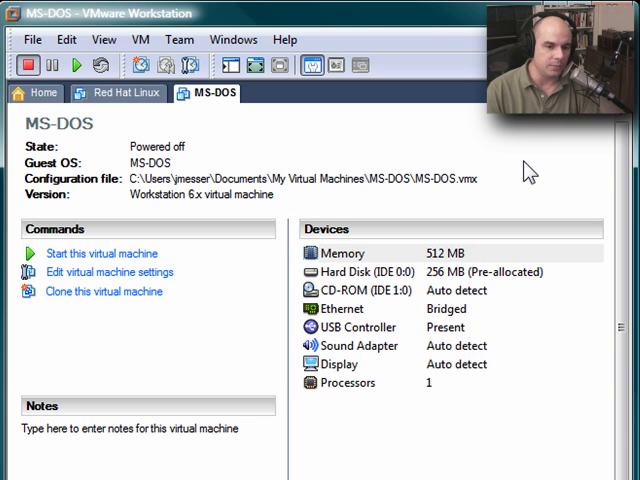
pyautogui.moveTo(497, 150)
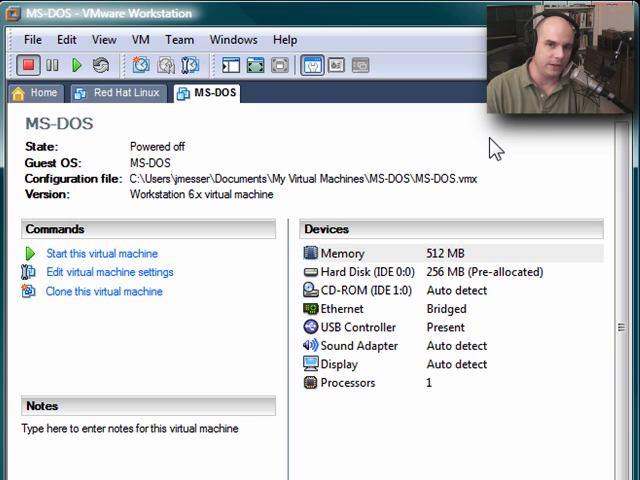
pyautogui.moveTo(502, 160)
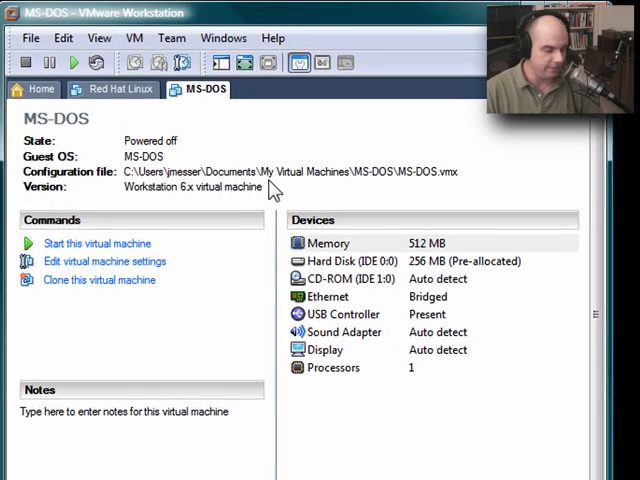
# Power on the MS-DOS virtual machine, power it off during network boot, then power it on again.
pyautogui.click(97, 243)
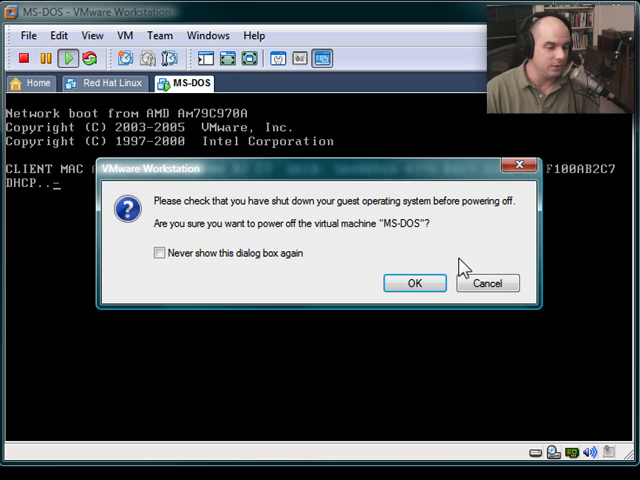
pyautogui.click(413, 283)
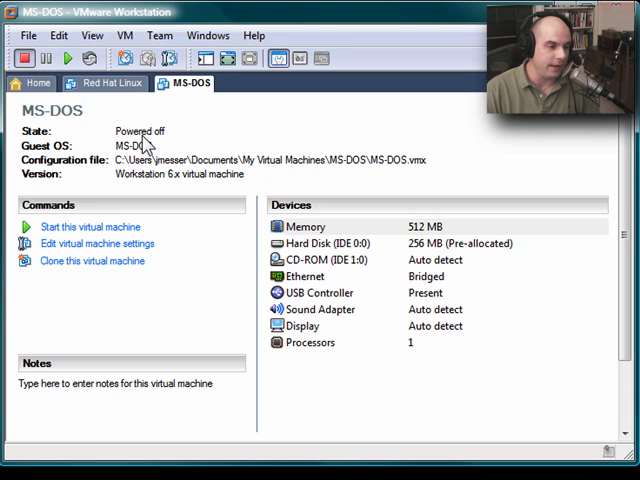
pyautogui.moveTo(67, 57)
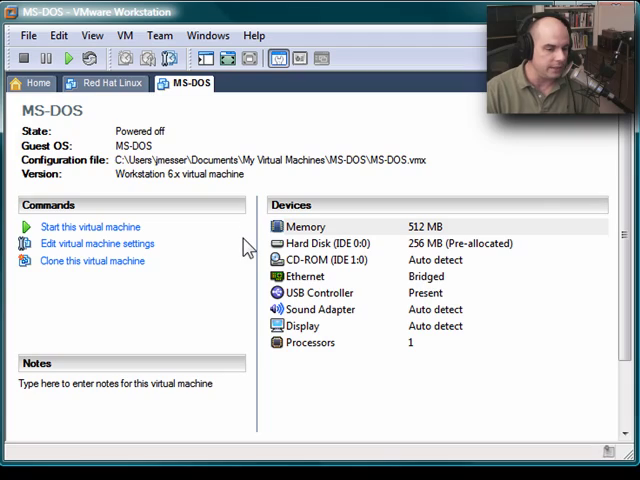
pyautogui.click(90, 226)
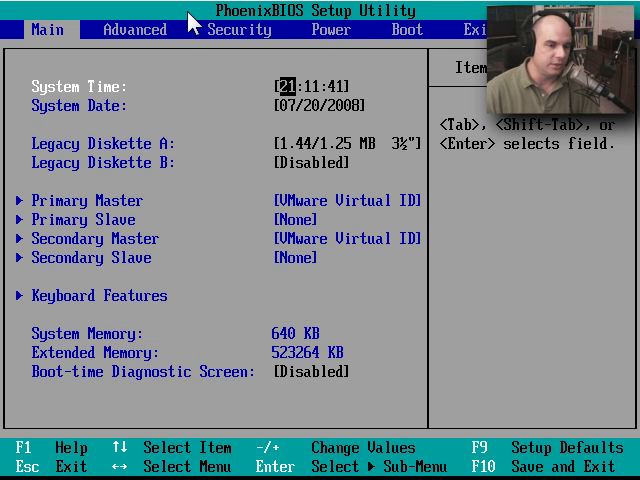
pyautogui.moveTo(258, 38)
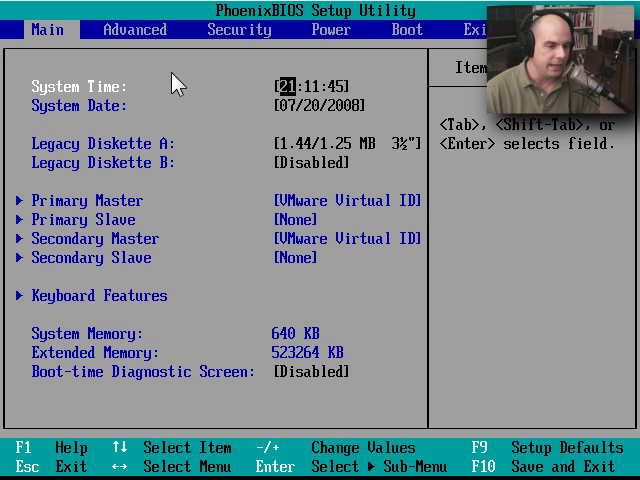
pyautogui.moveTo(125, 45)
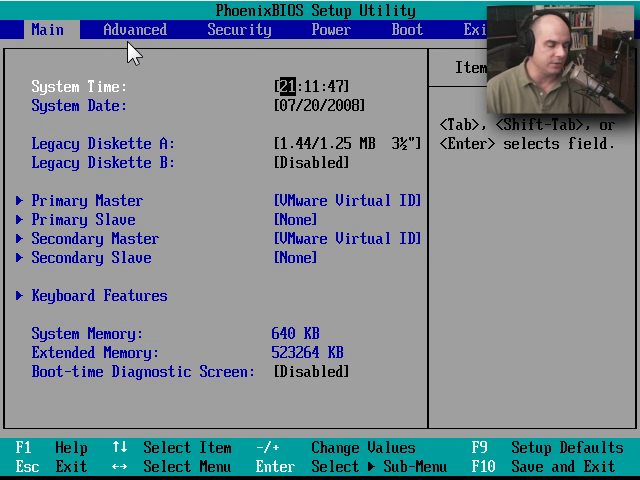
pyautogui.moveTo(277, 63)
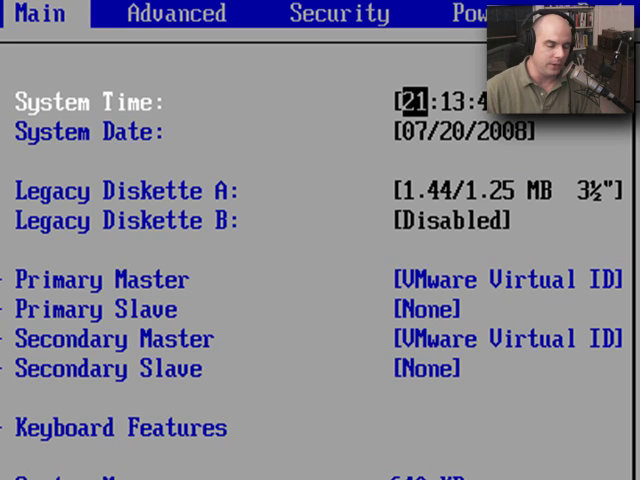
# Move through the Main settings to Legacy Diskette A and show its drive-type list.
pyautogui.press('Tab')
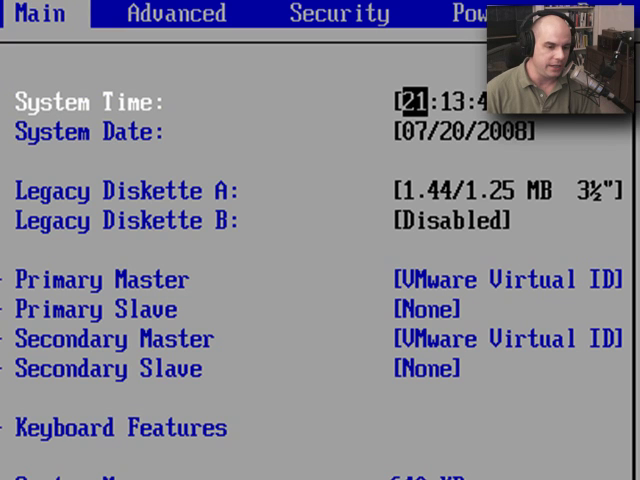
pyautogui.moveTo(523, 170)
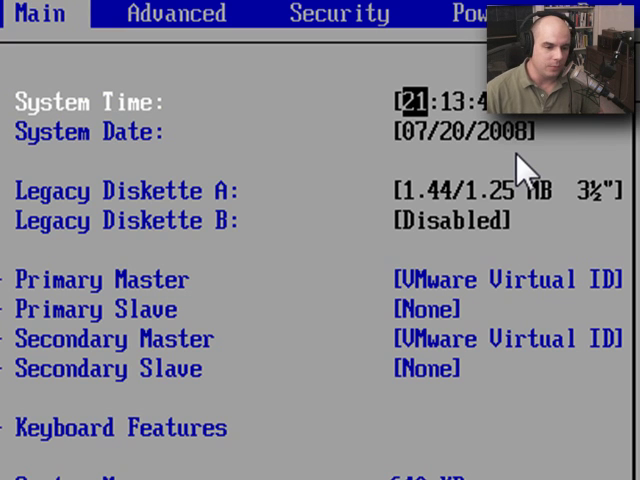
pyautogui.moveTo(595, 170)
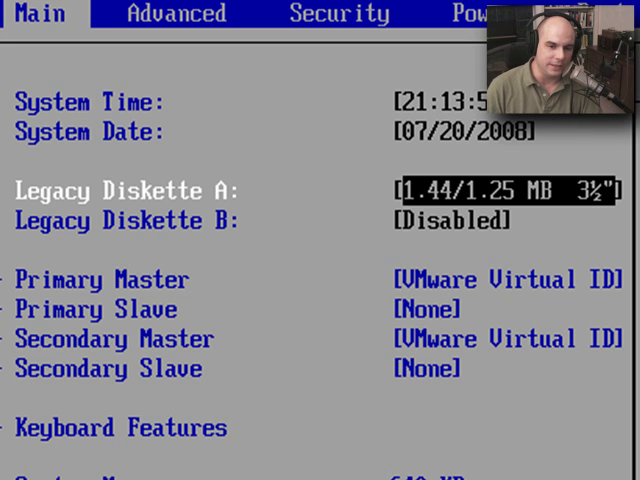
pyautogui.press('Down')
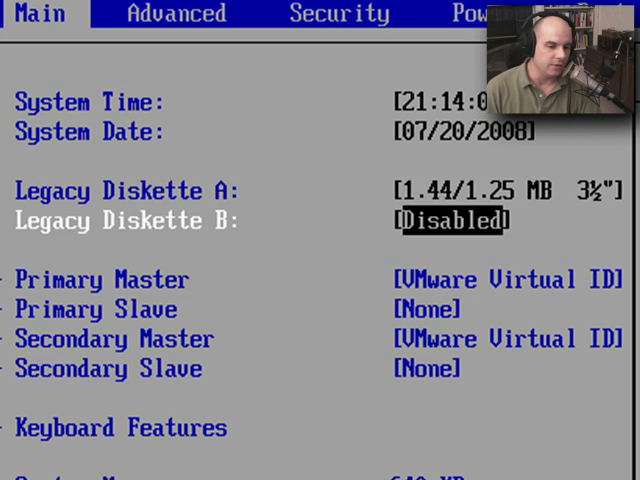
pyautogui.press('up')
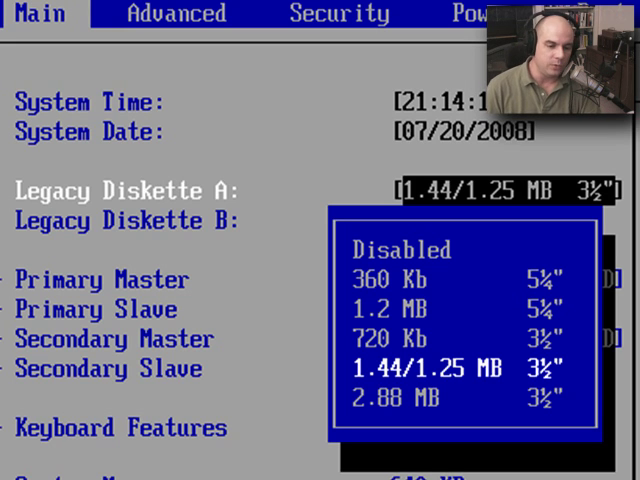
# Close the diskette list leaving 1.44/1.25 MB 3½", then open Primary Master details.
pyautogui.press('Down')
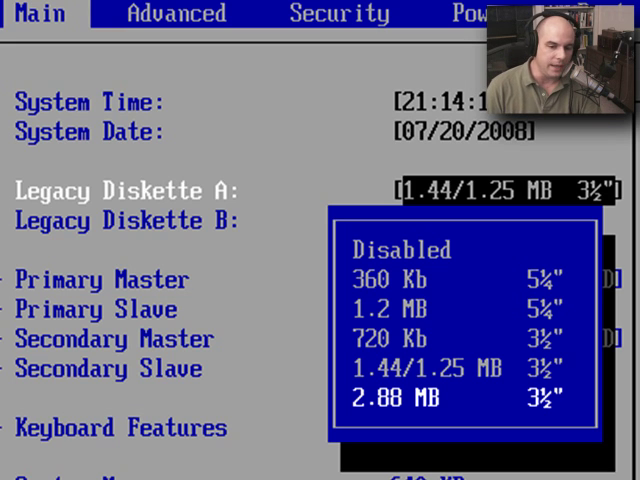
pyautogui.press('Up')
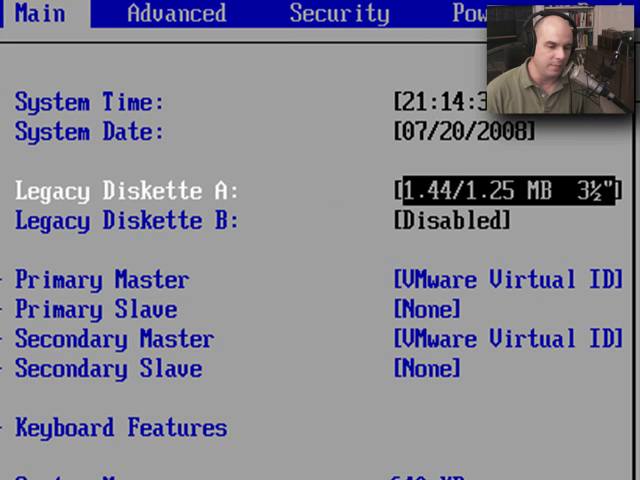
pyautogui.press('Down')
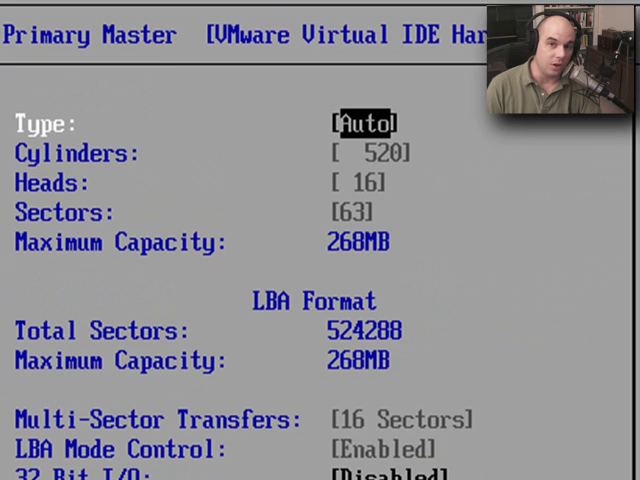
# Scroll the Primary Master details to 32 Bit I/O, Transfer Mode and Ultra DMA Mode.
pyautogui.scroll(-3)
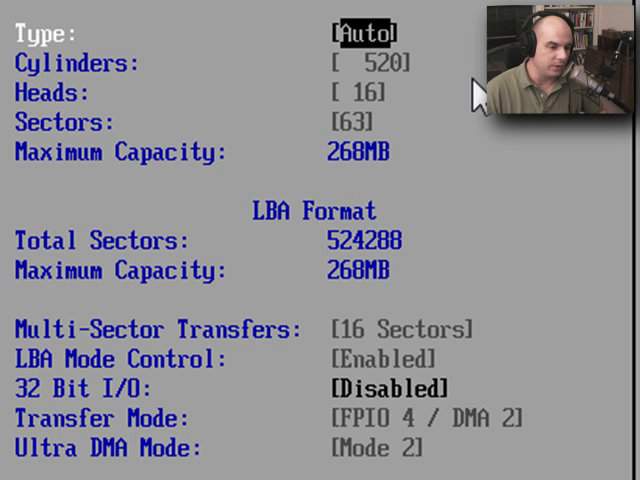
pyautogui.moveTo(400, 135)
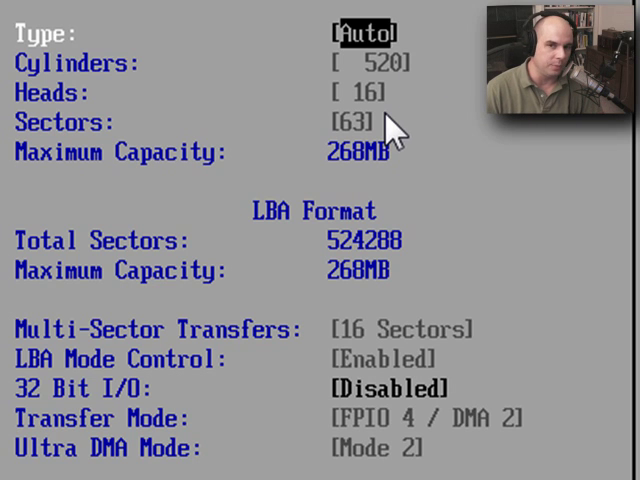
pyautogui.moveTo(425, 120)
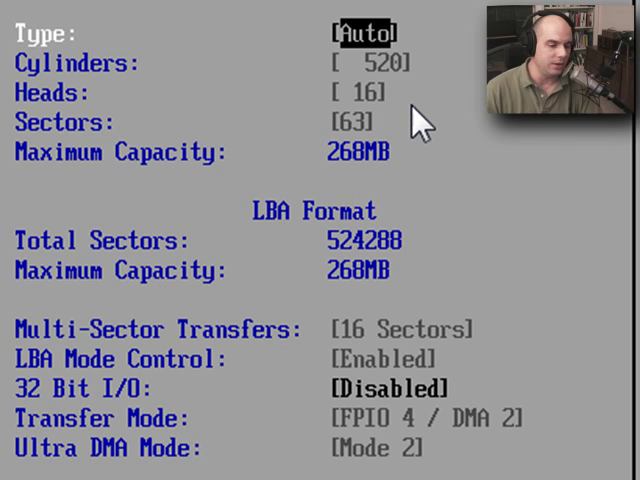
pyautogui.moveTo(347, 181)
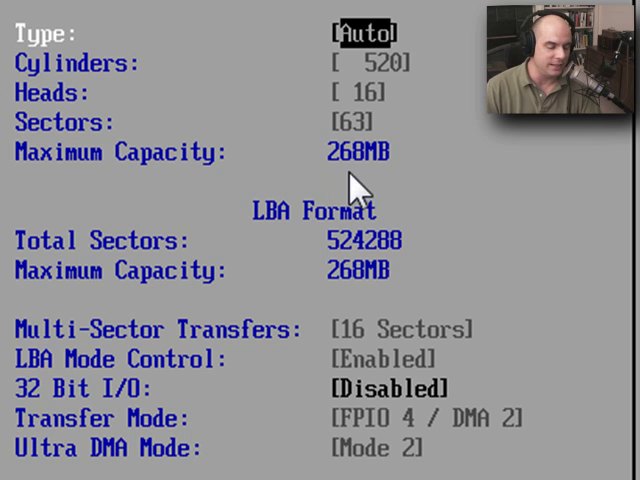
pyautogui.moveTo(398, 185)
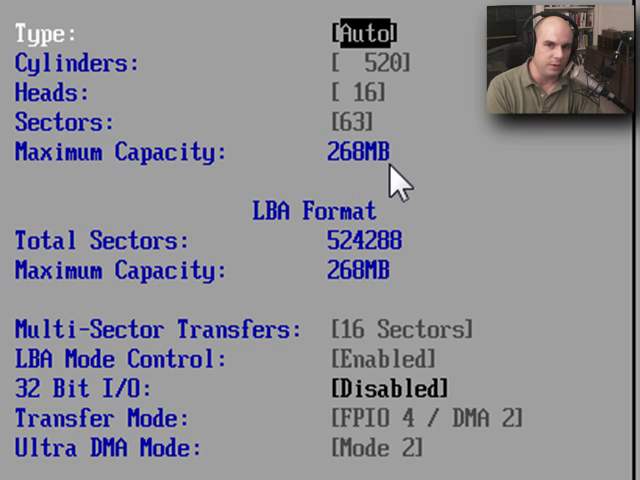
pyautogui.moveTo(368, 30)
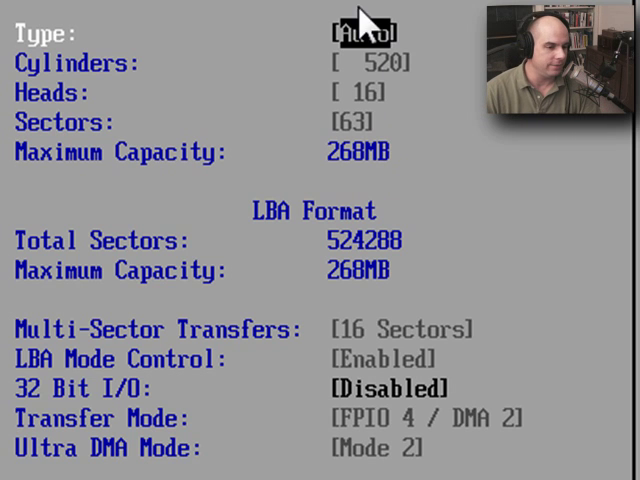
pyautogui.moveTo(430, 55)
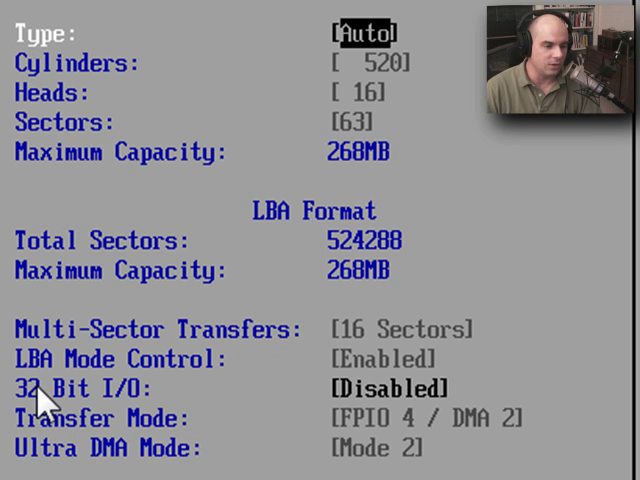
pyautogui.moveTo(210, 390)
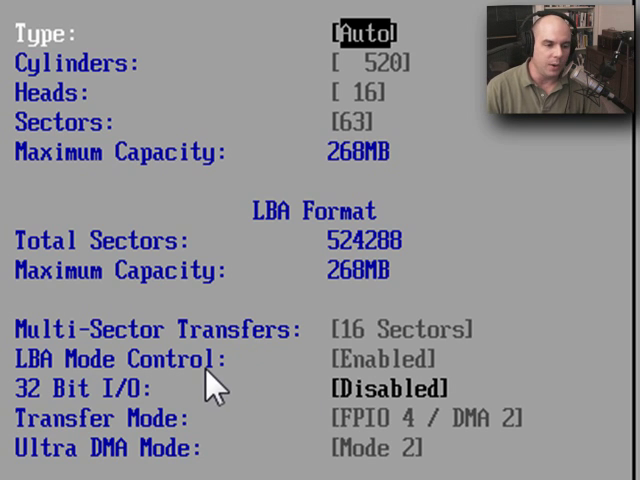
pyautogui.moveTo(345, 350)
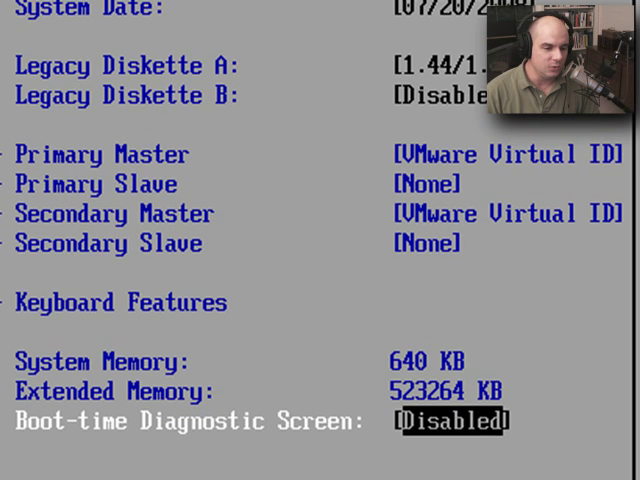
# Focus the VM window and switch the BIOS setup to the Advanced tab.
pyautogui.click(175, 13)
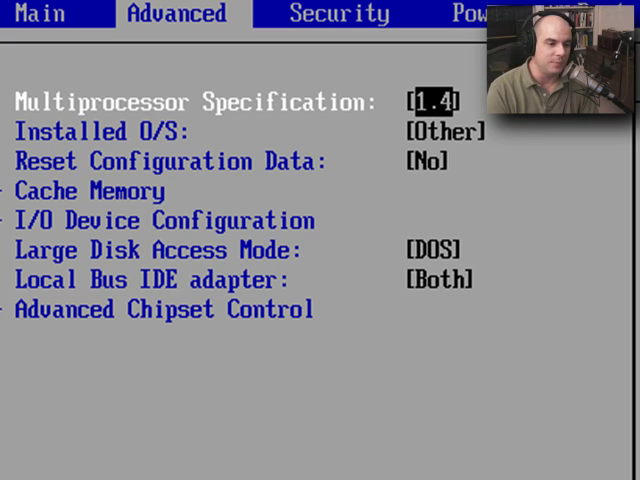
# Browse Cache Memory entries (Cache Base 0-512k, C800-CBFF, D000-D3FF), then reach I/O Device Configuration.
pyautogui.press('down')
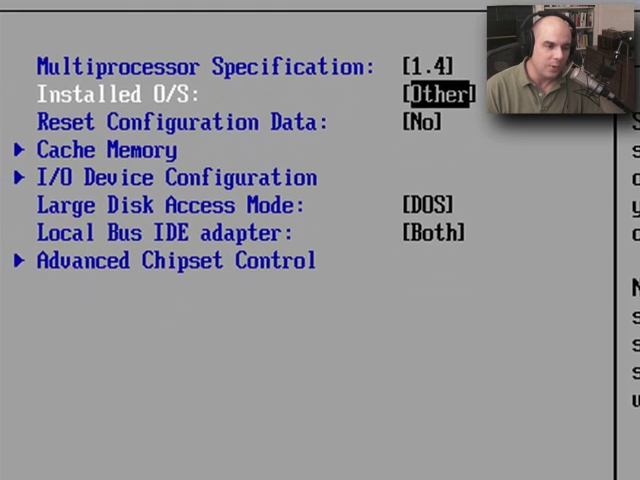
pyautogui.click(108, 150)
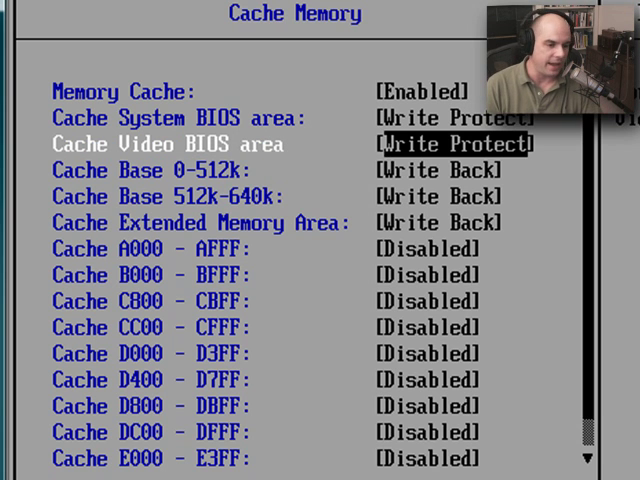
pyautogui.press('down')
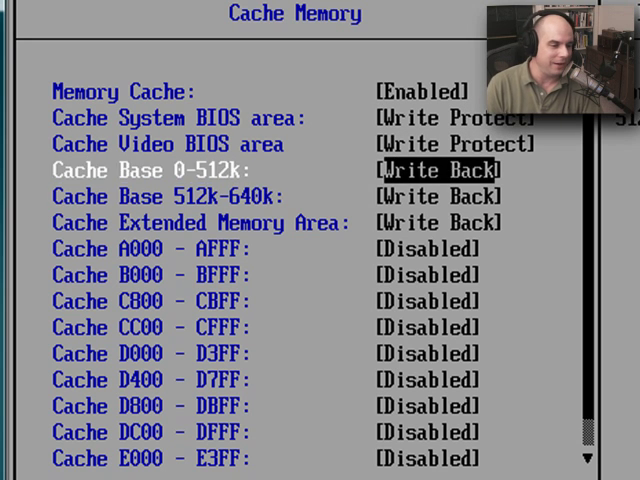
pyautogui.press('down')
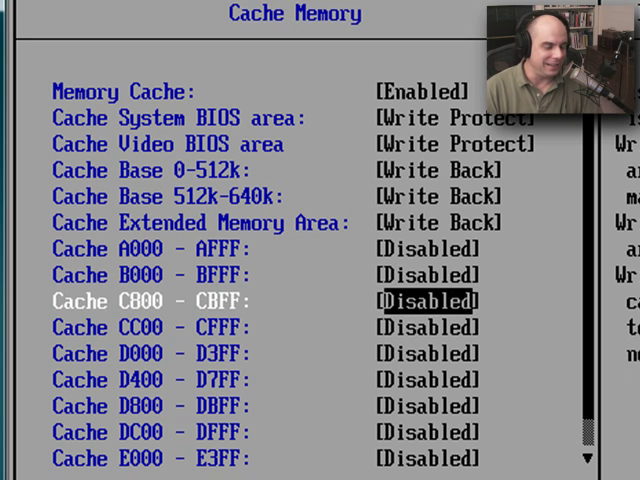
pyautogui.press('down')
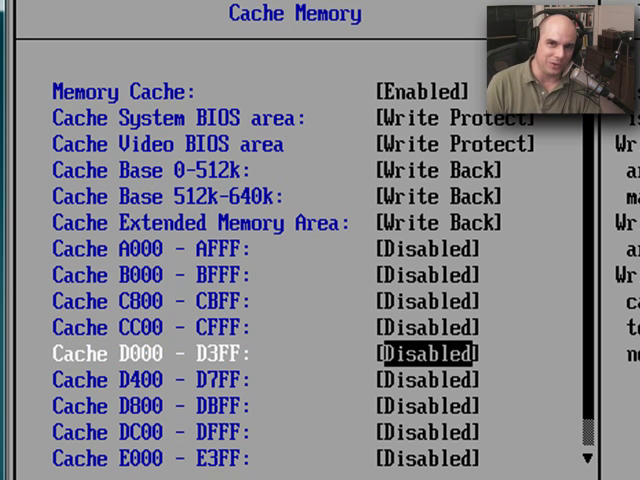
pyautogui.scroll(-3)
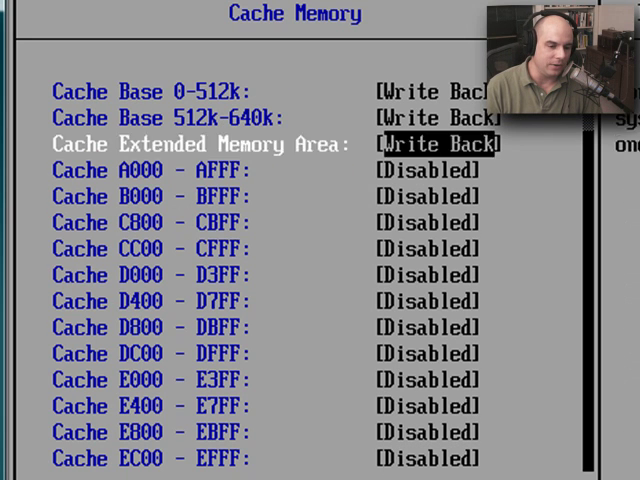
pyautogui.scroll(3)
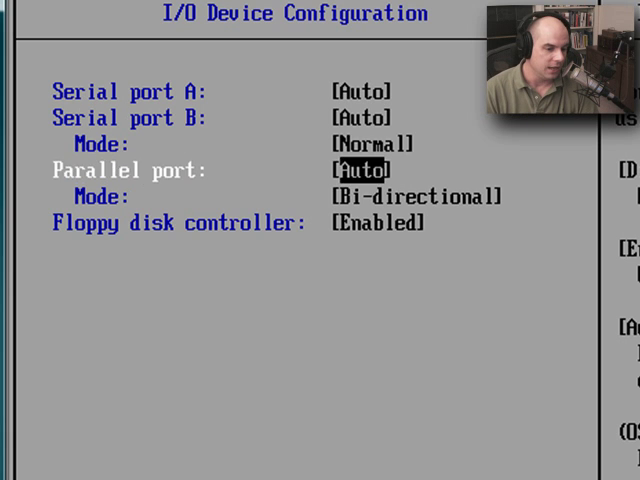
# View parallel port Mode choices keeping Bi-directional, then leave I/O Device Configuration.
pyautogui.press('Down')
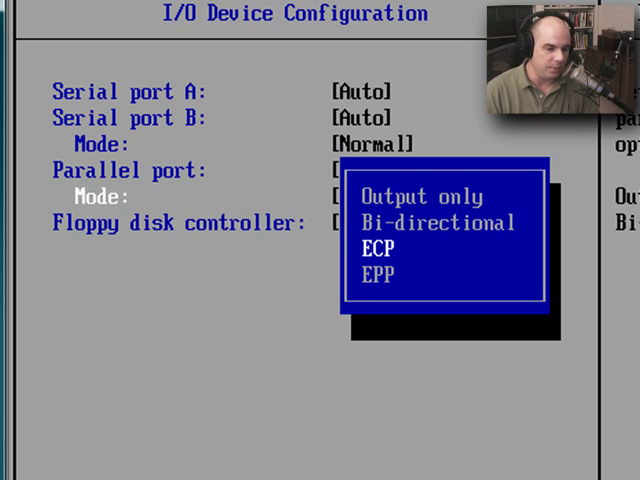
pyautogui.click(438, 222)
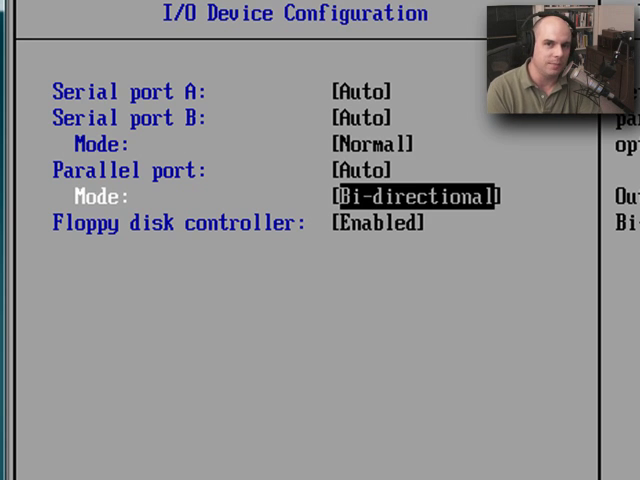
pyautogui.press('down')
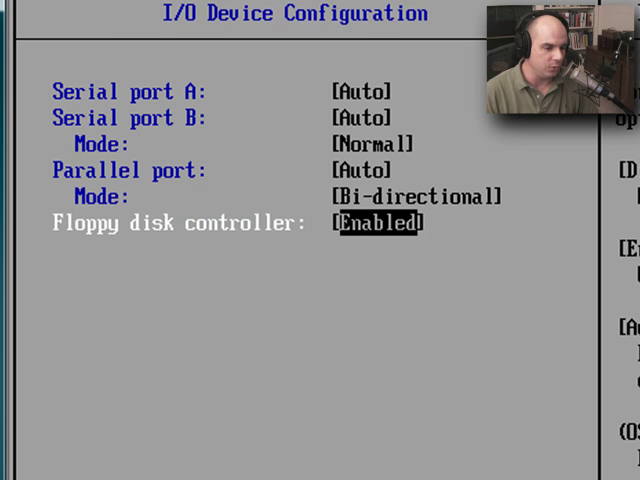
pyautogui.press('Escape')
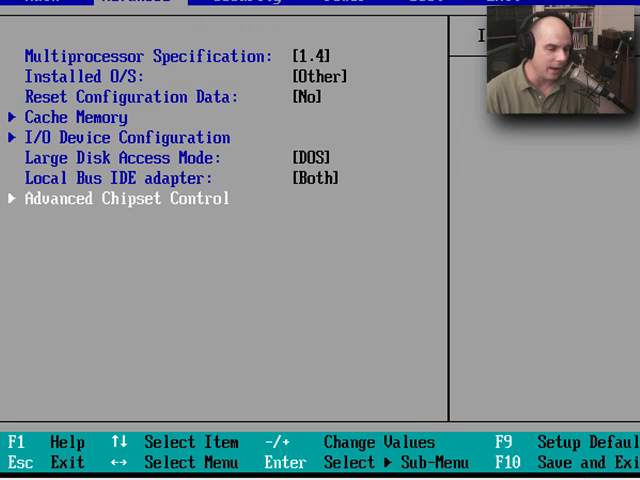
# Switch to the Security tab showing supervisor and user passwords Clear.
pyautogui.press('right')
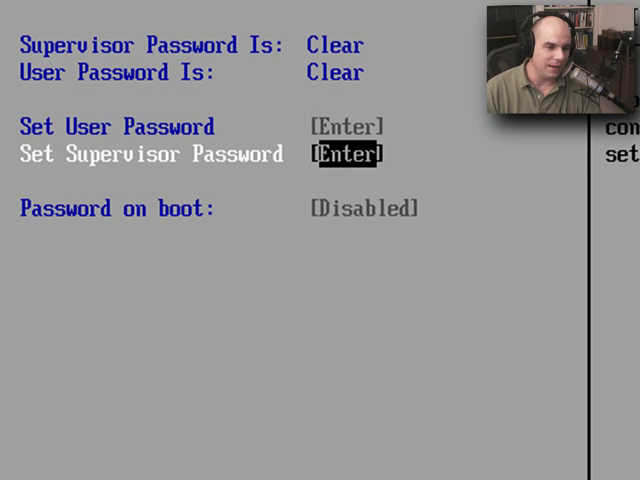
pyautogui.moveTo(145, 50)
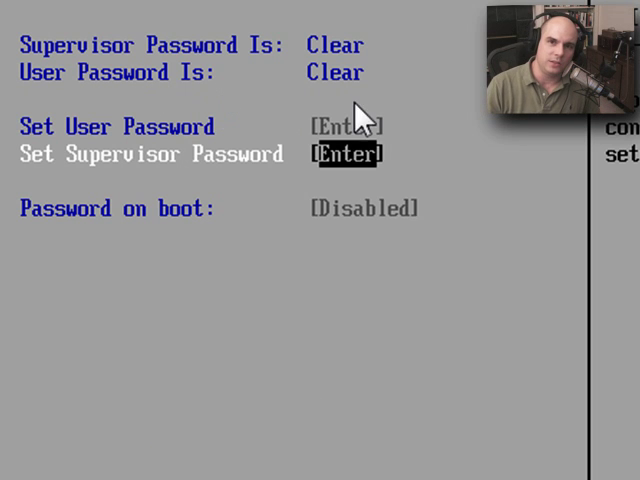
pyautogui.moveTo(457, 185)
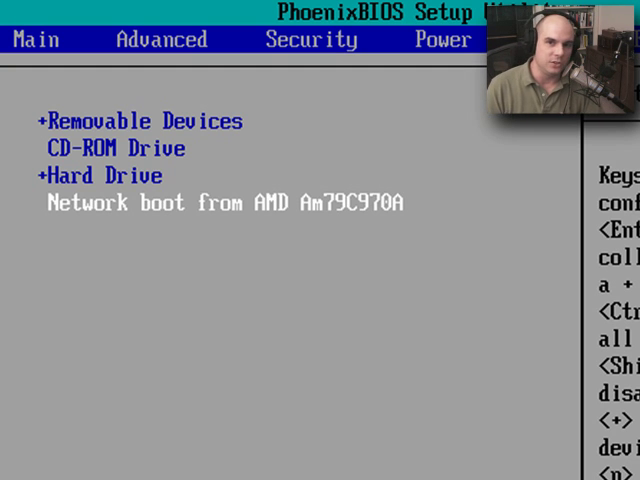
# Review the Boot device order, then switch to the Power tab.
pyautogui.click(441, 39)
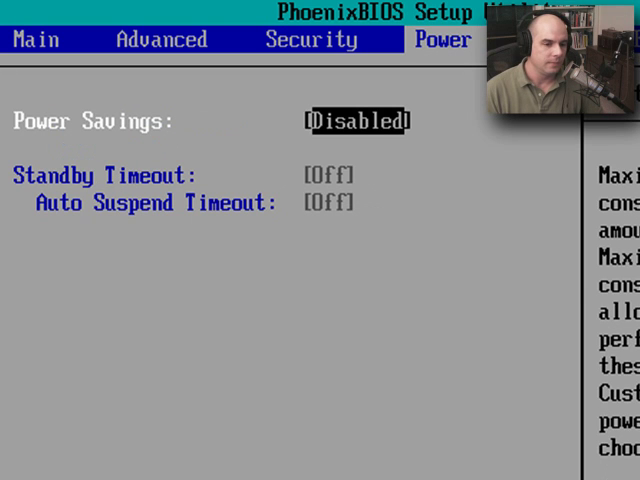